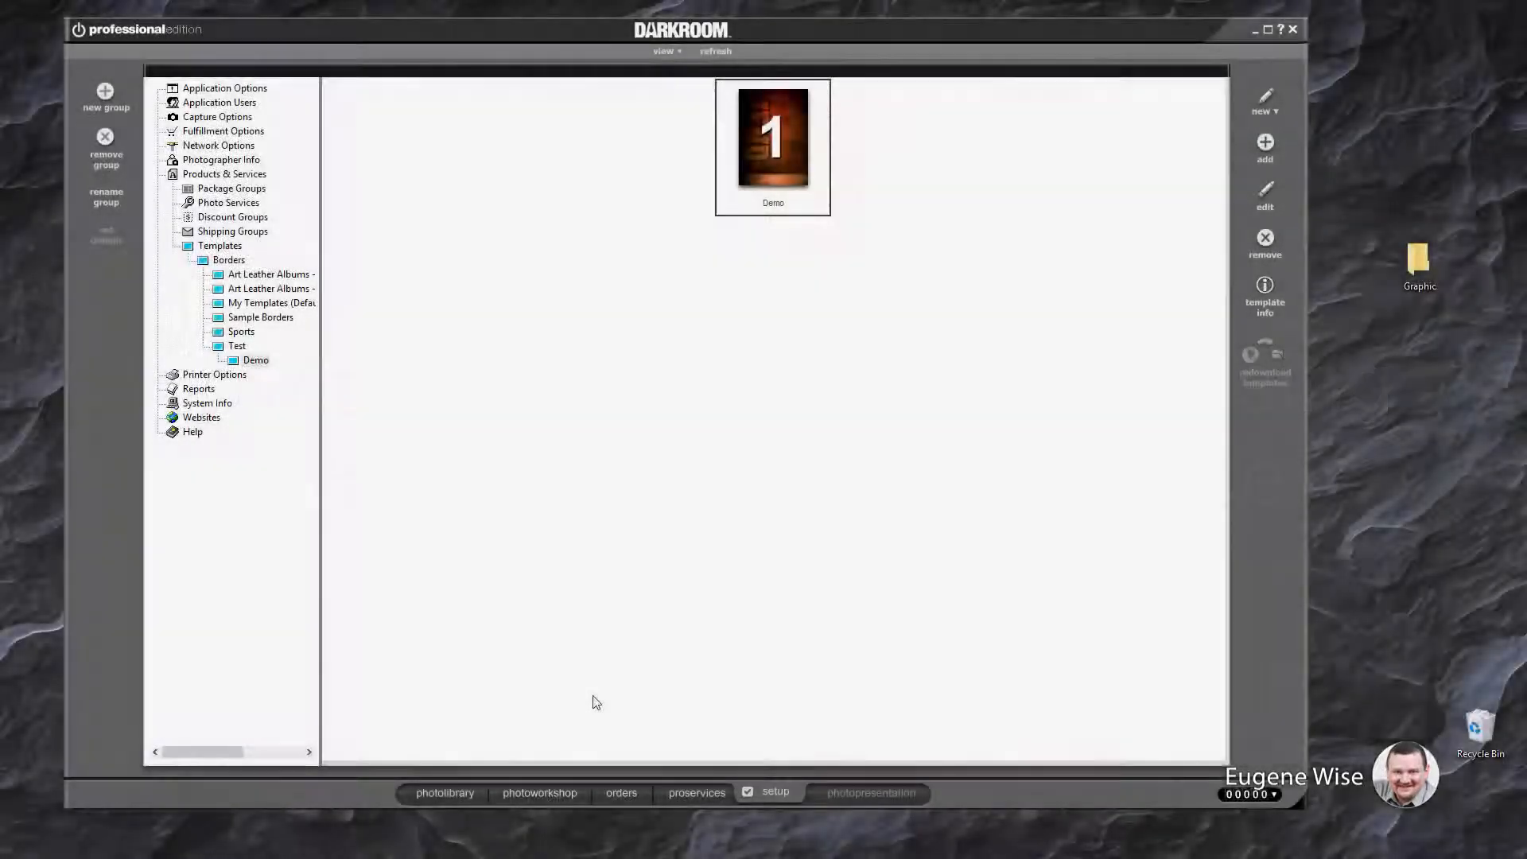
mouse_move(787, 139)
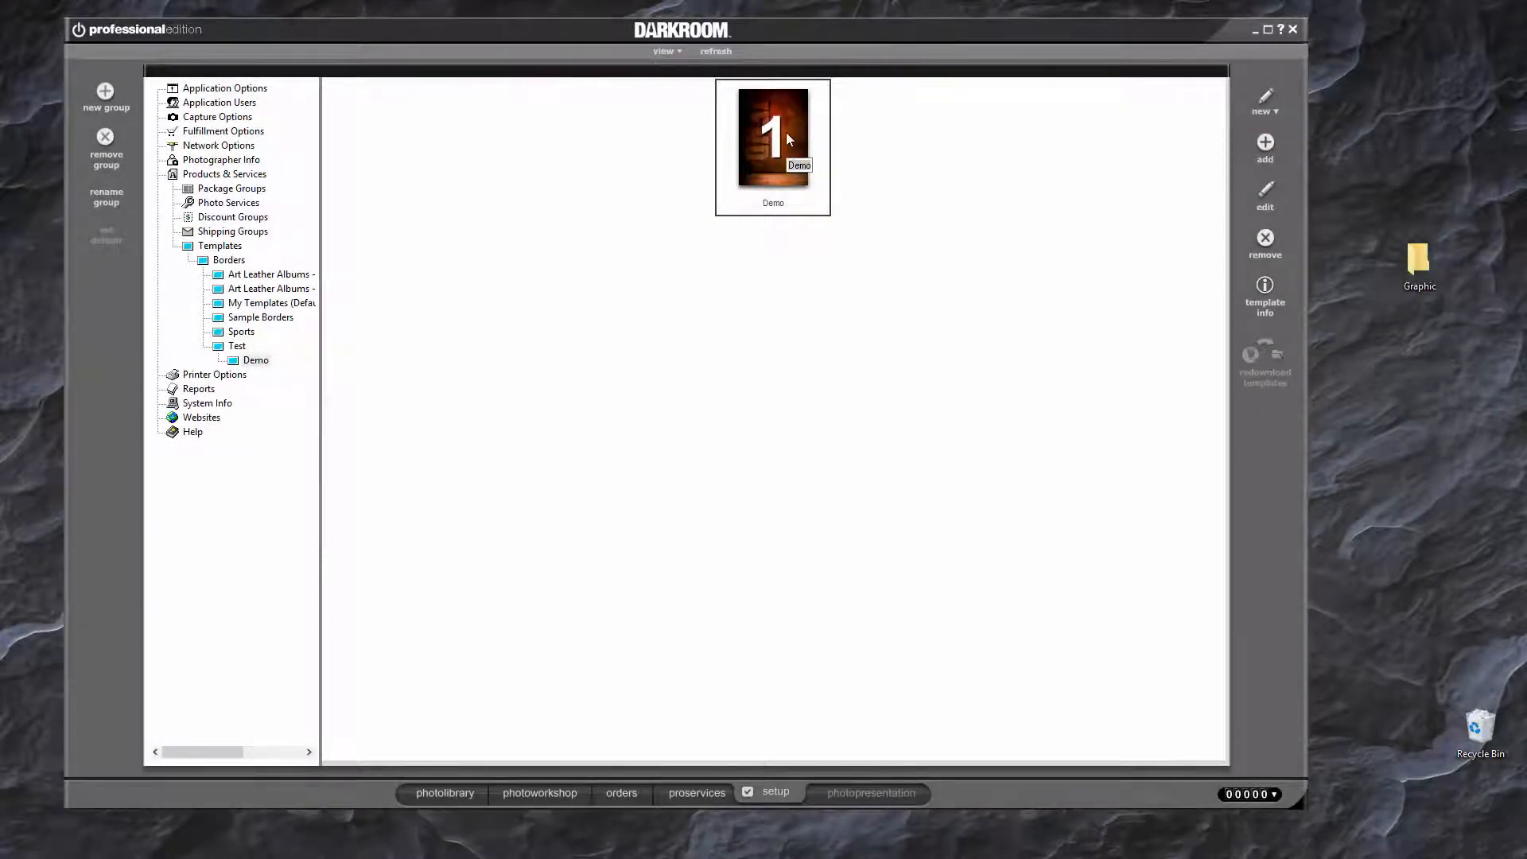
Open the Demo border template in the border editor, showing the volleyball graphic and photo placeholder
double_click(773, 134)
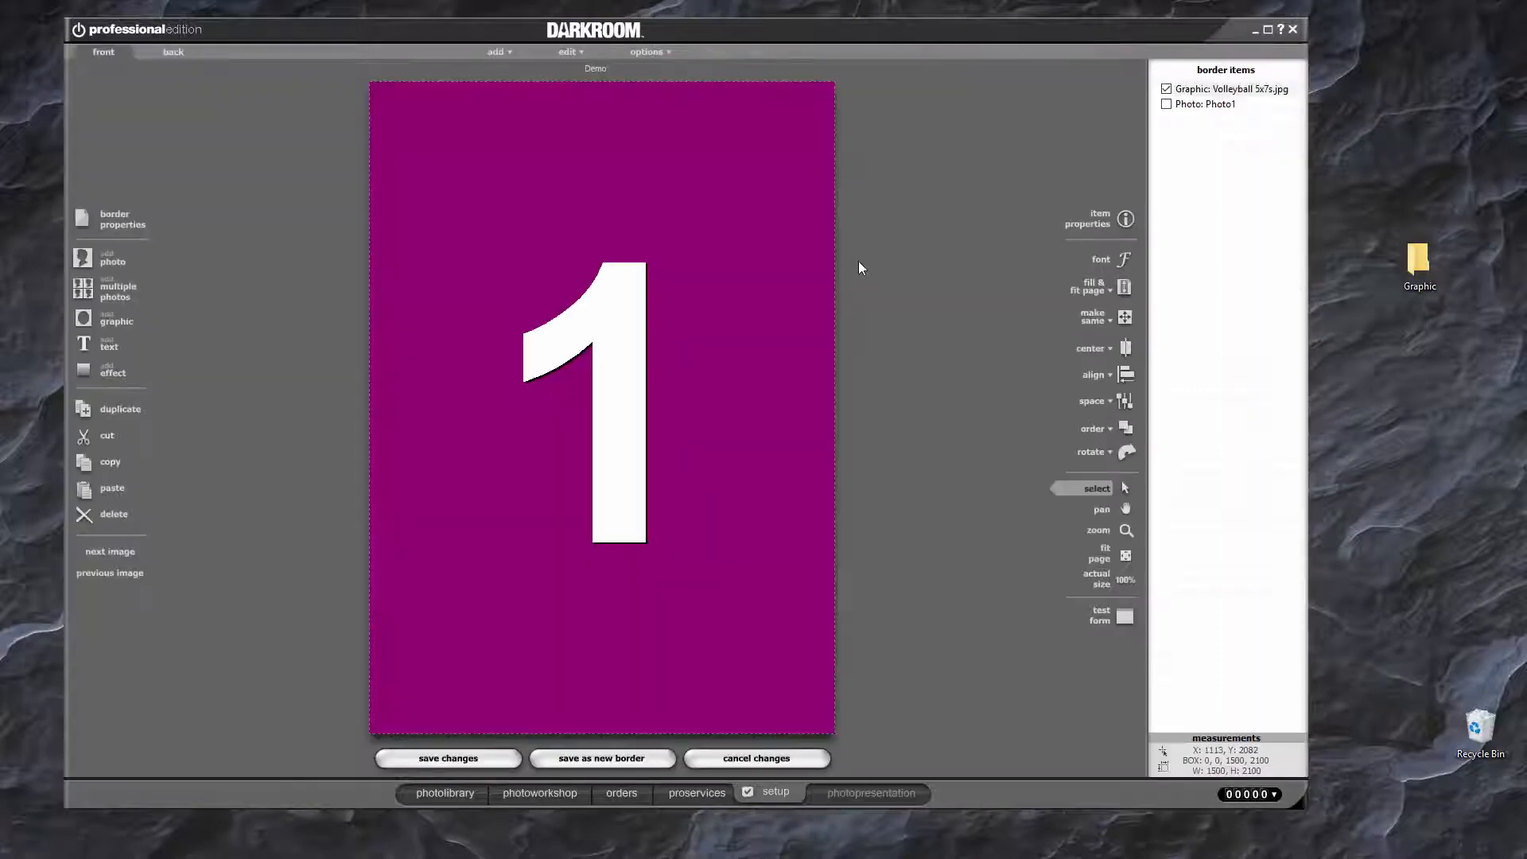
mouse_move(541, 105)
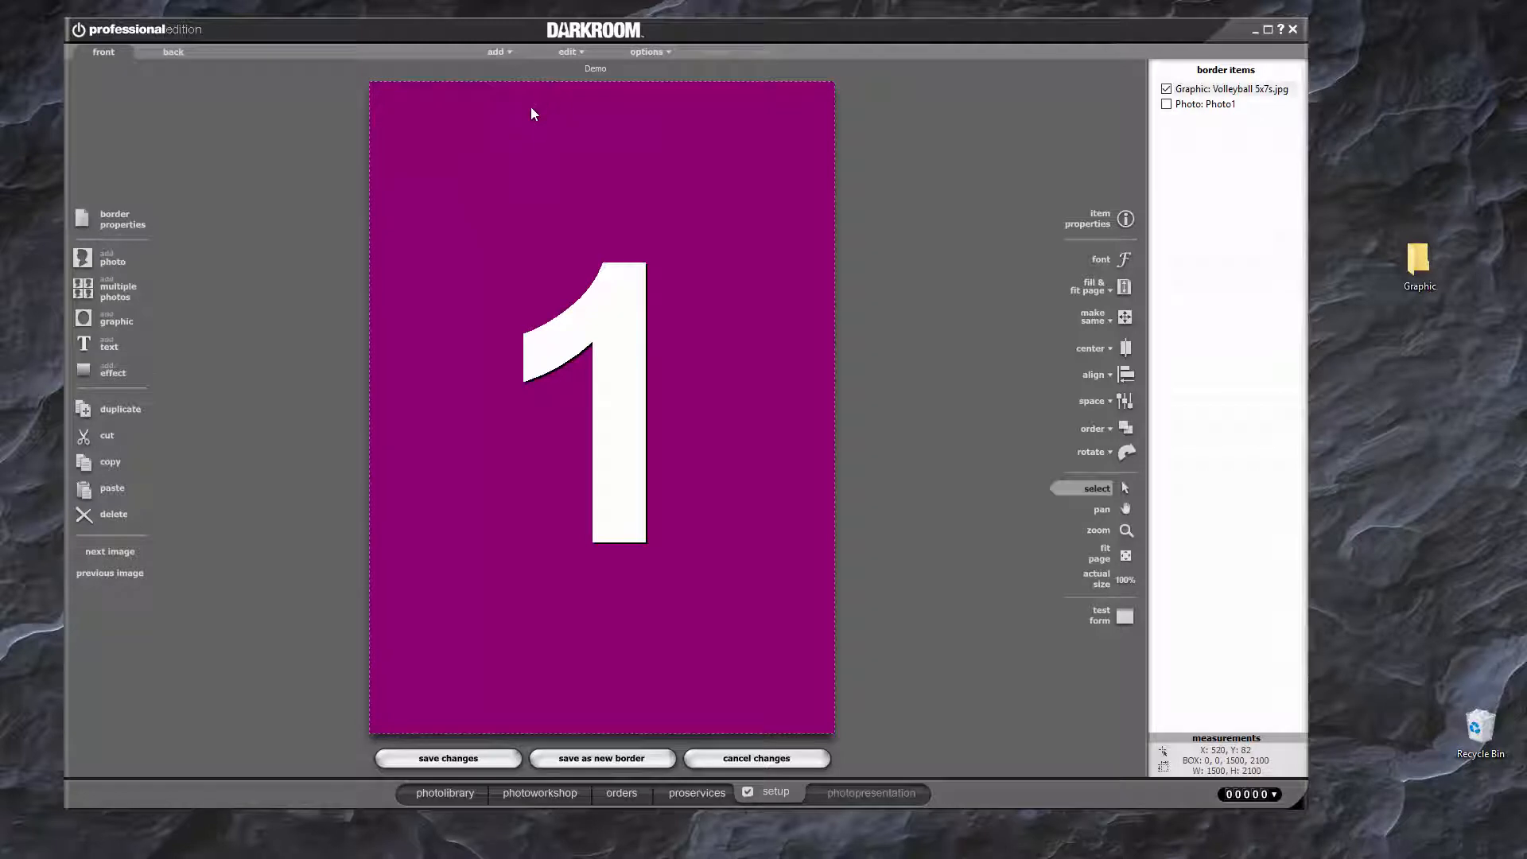
mouse_move(709, 113)
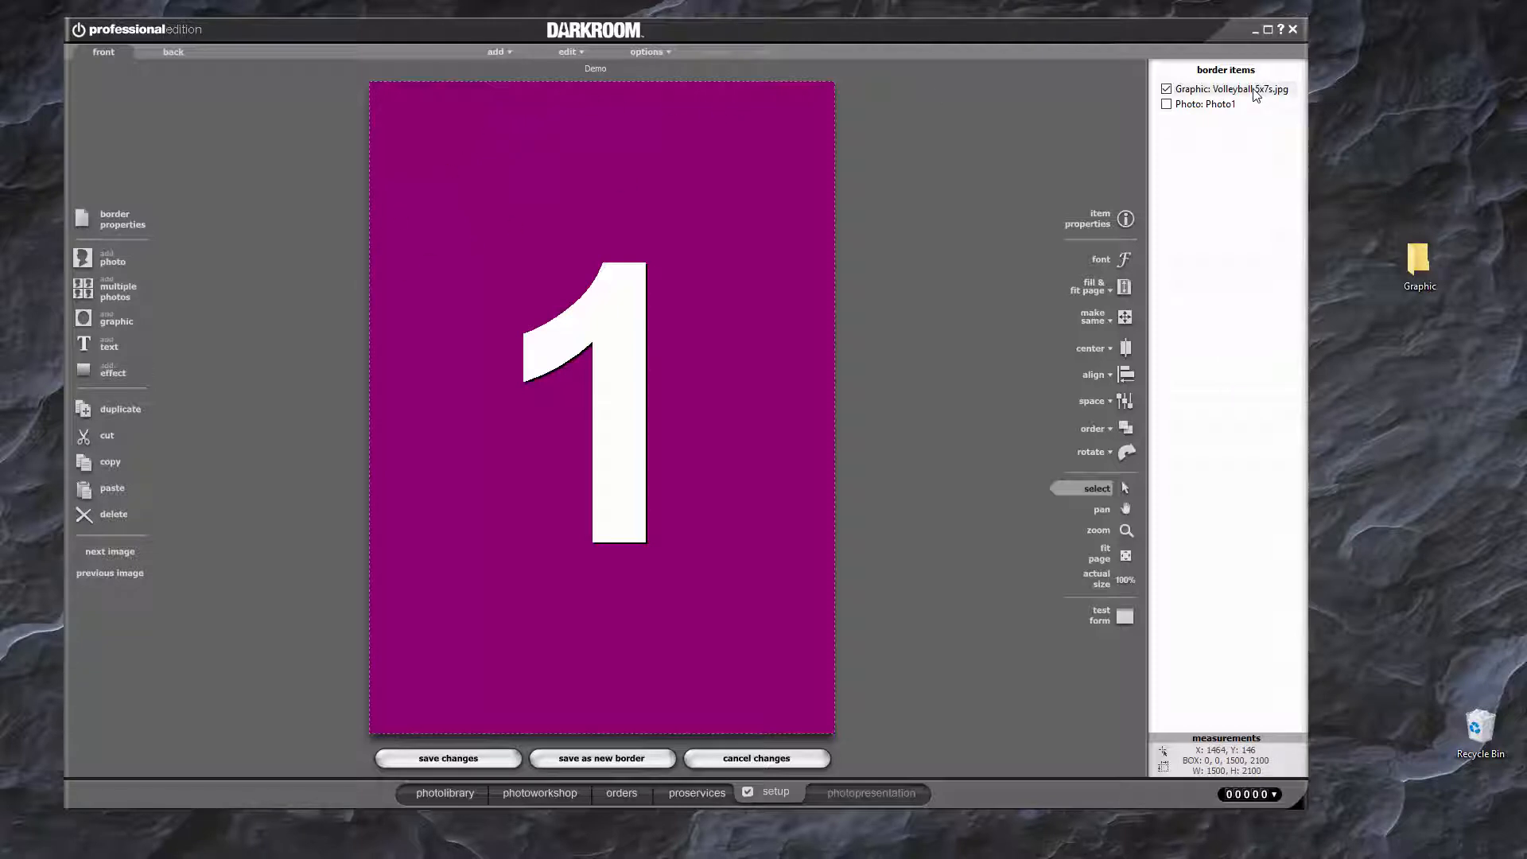
Show the Volleyball 5x7s.jpg graphic's properties with its Desktop path, and bring up the Graphic folder
double_click(1230, 89)
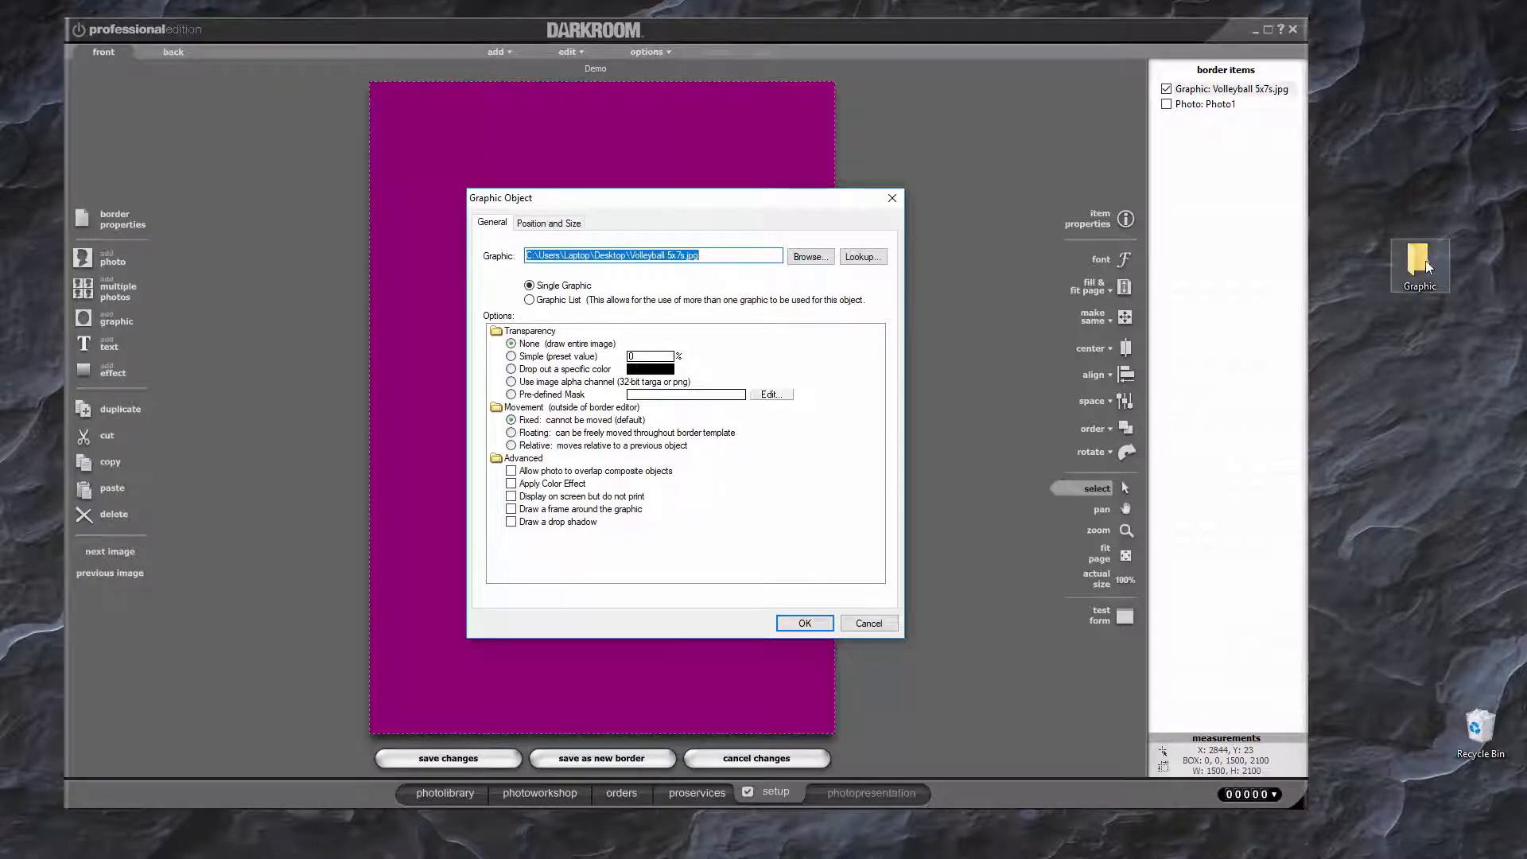
click(809, 256)
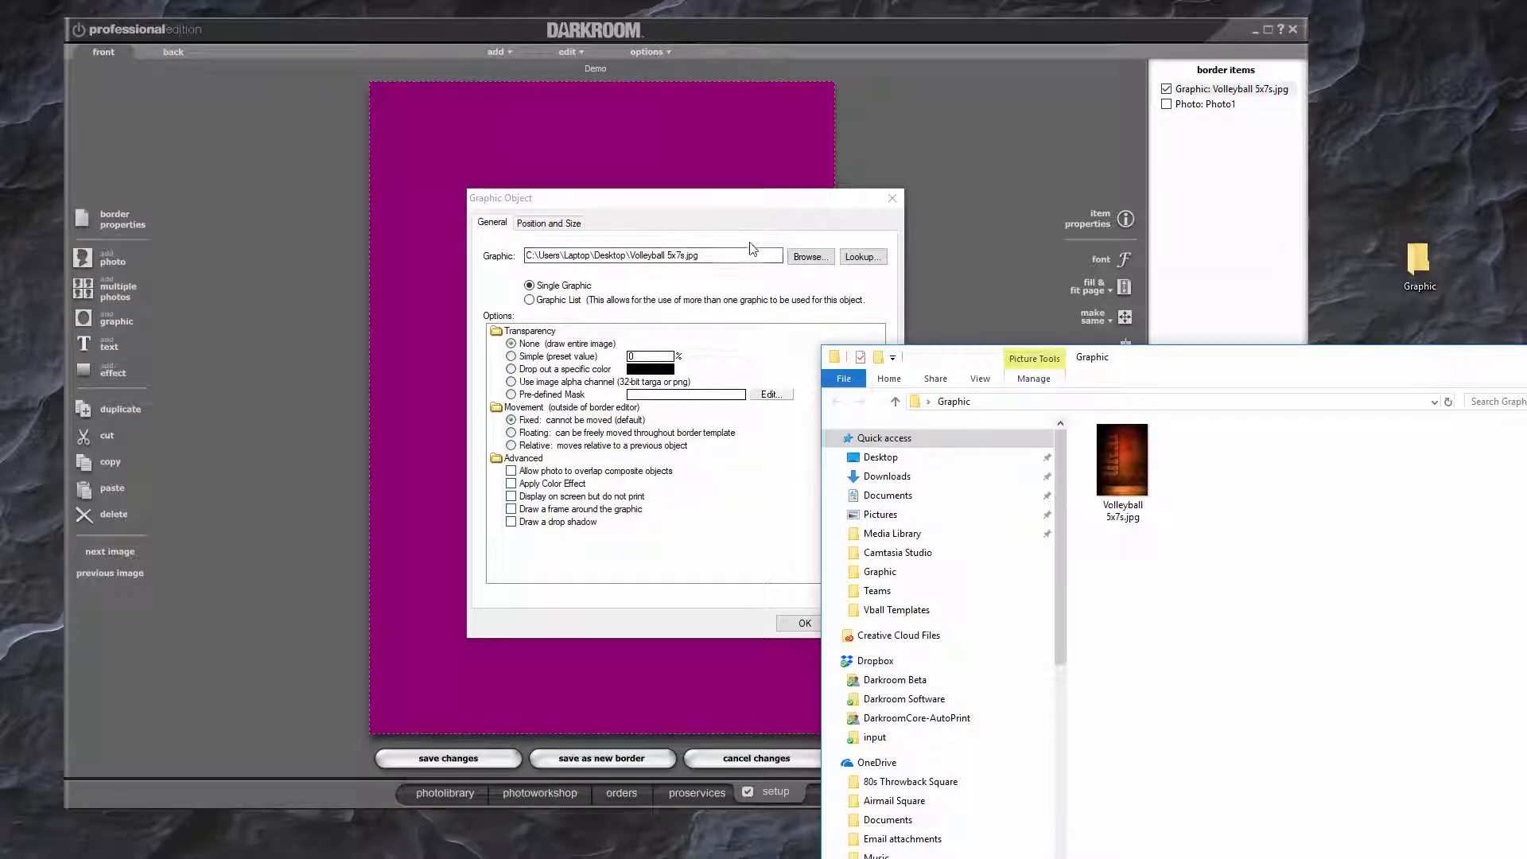
mouse_move(1121, 461)
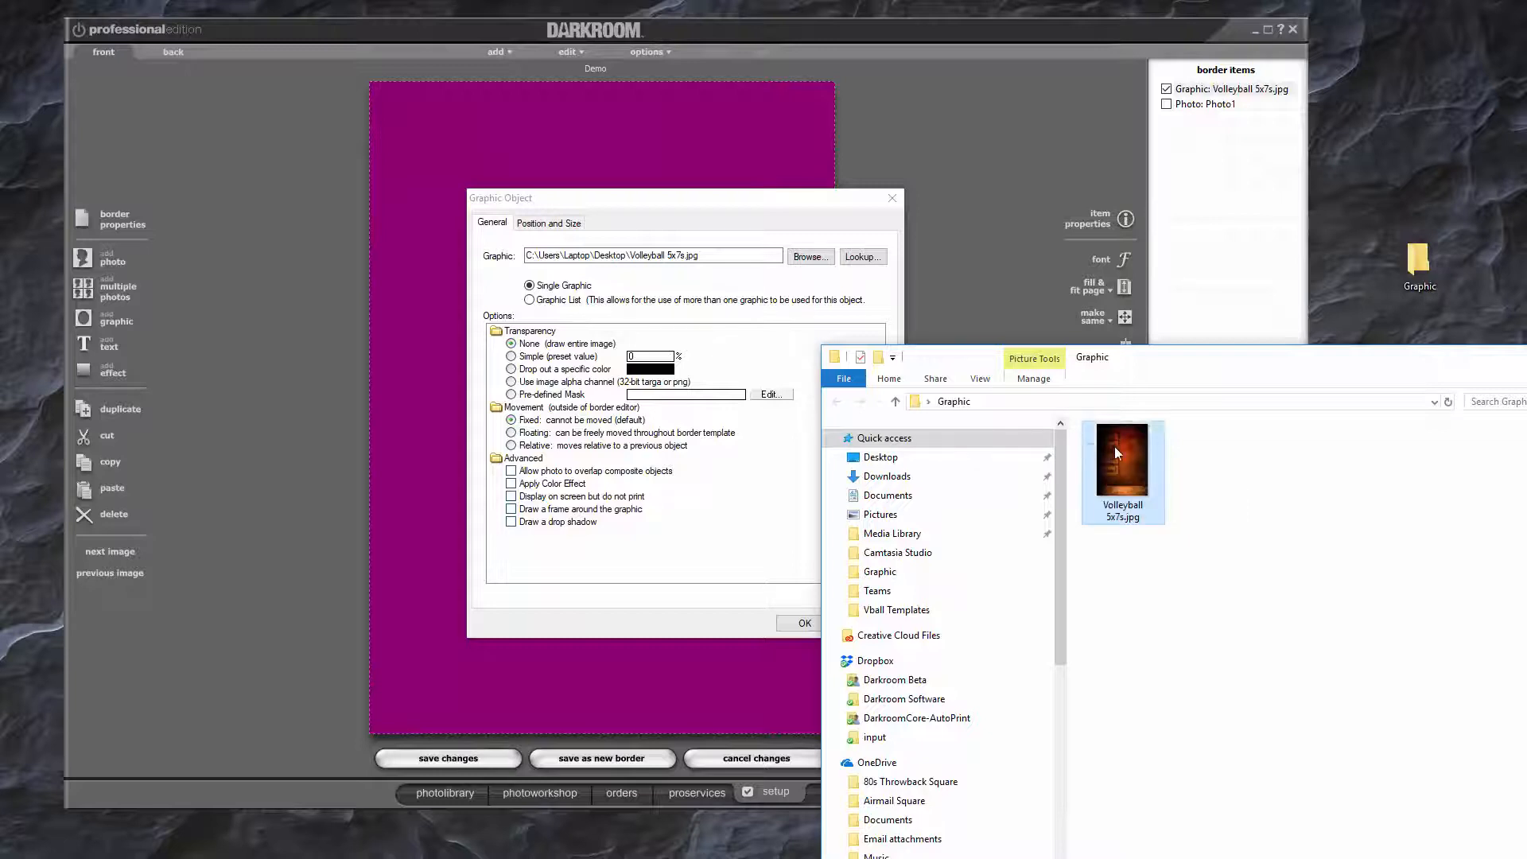
Move the Graphic folder window aside so Volleyball 5x7s.jpg sits beside the graphic's properties
drag(1121, 461, 1380, 110)
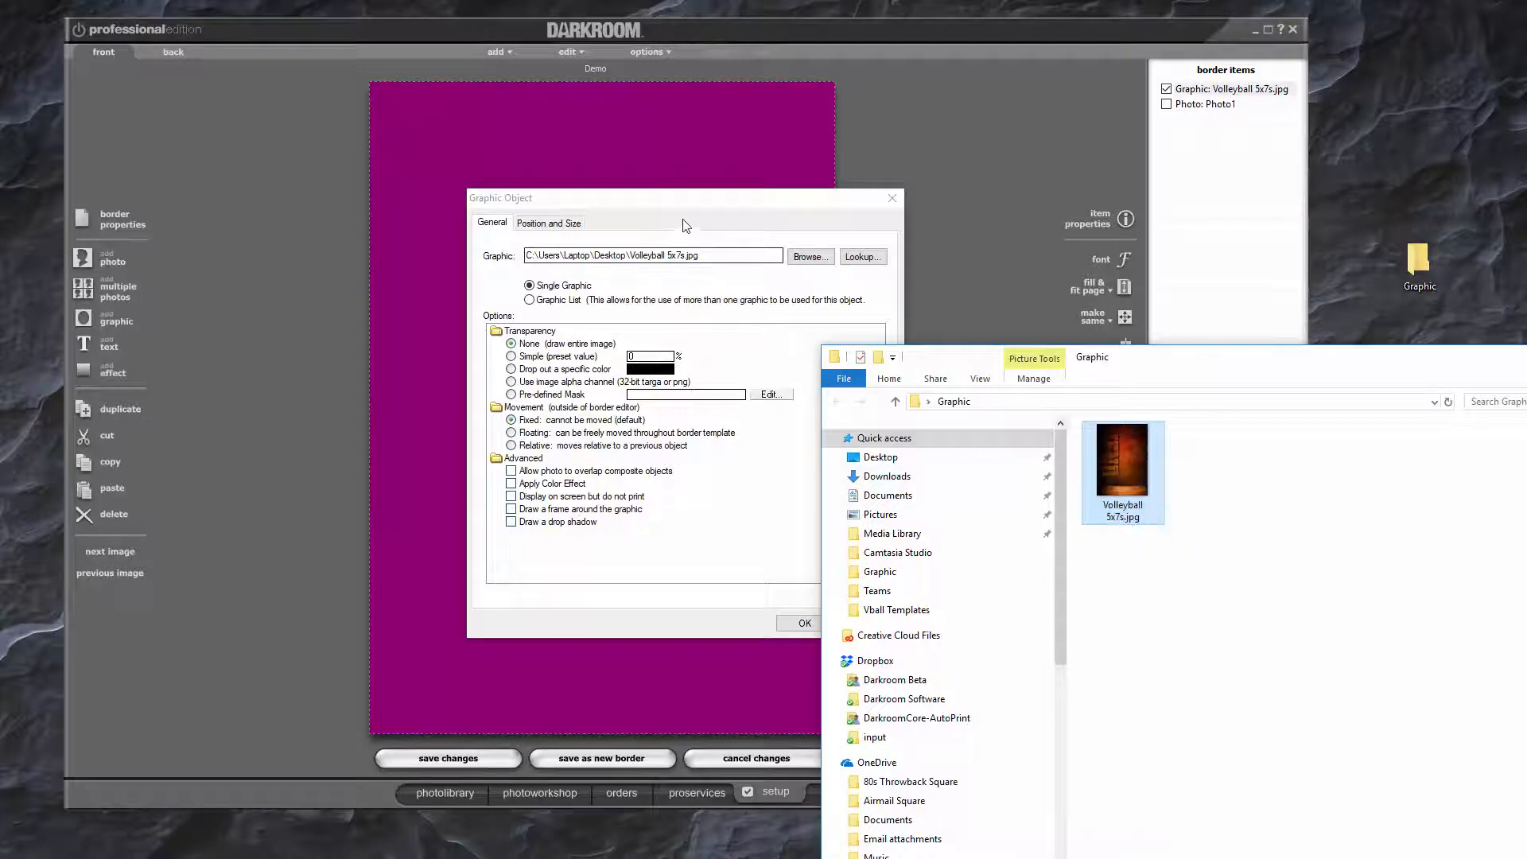
Relink the border graphic to Volleyball 5x7s.jpg in the Graphic folder, restoring the dark orange background behind the 1
click(809, 256)
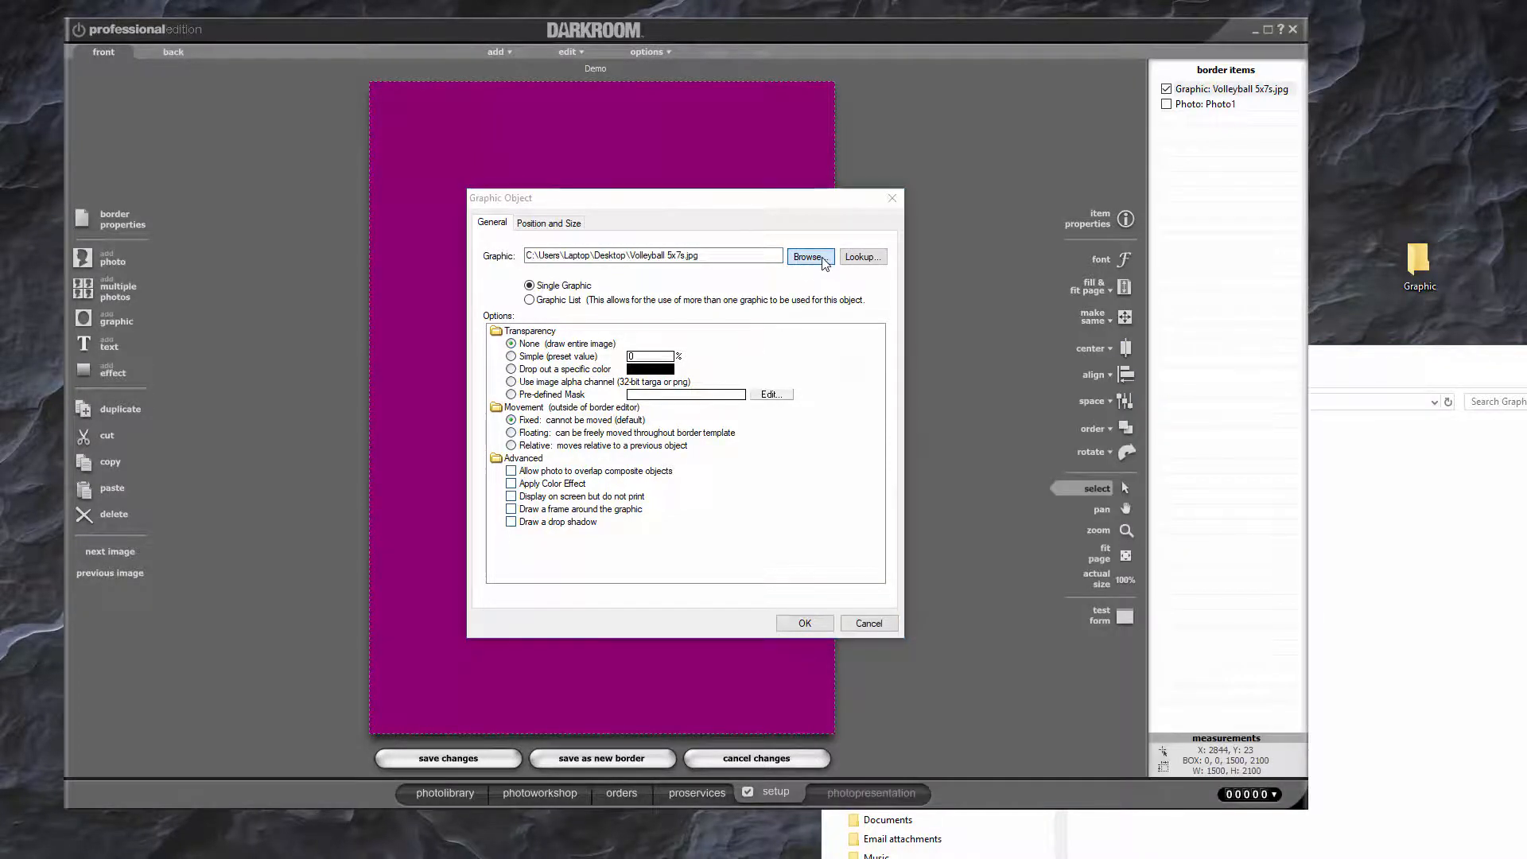
click(809, 256)
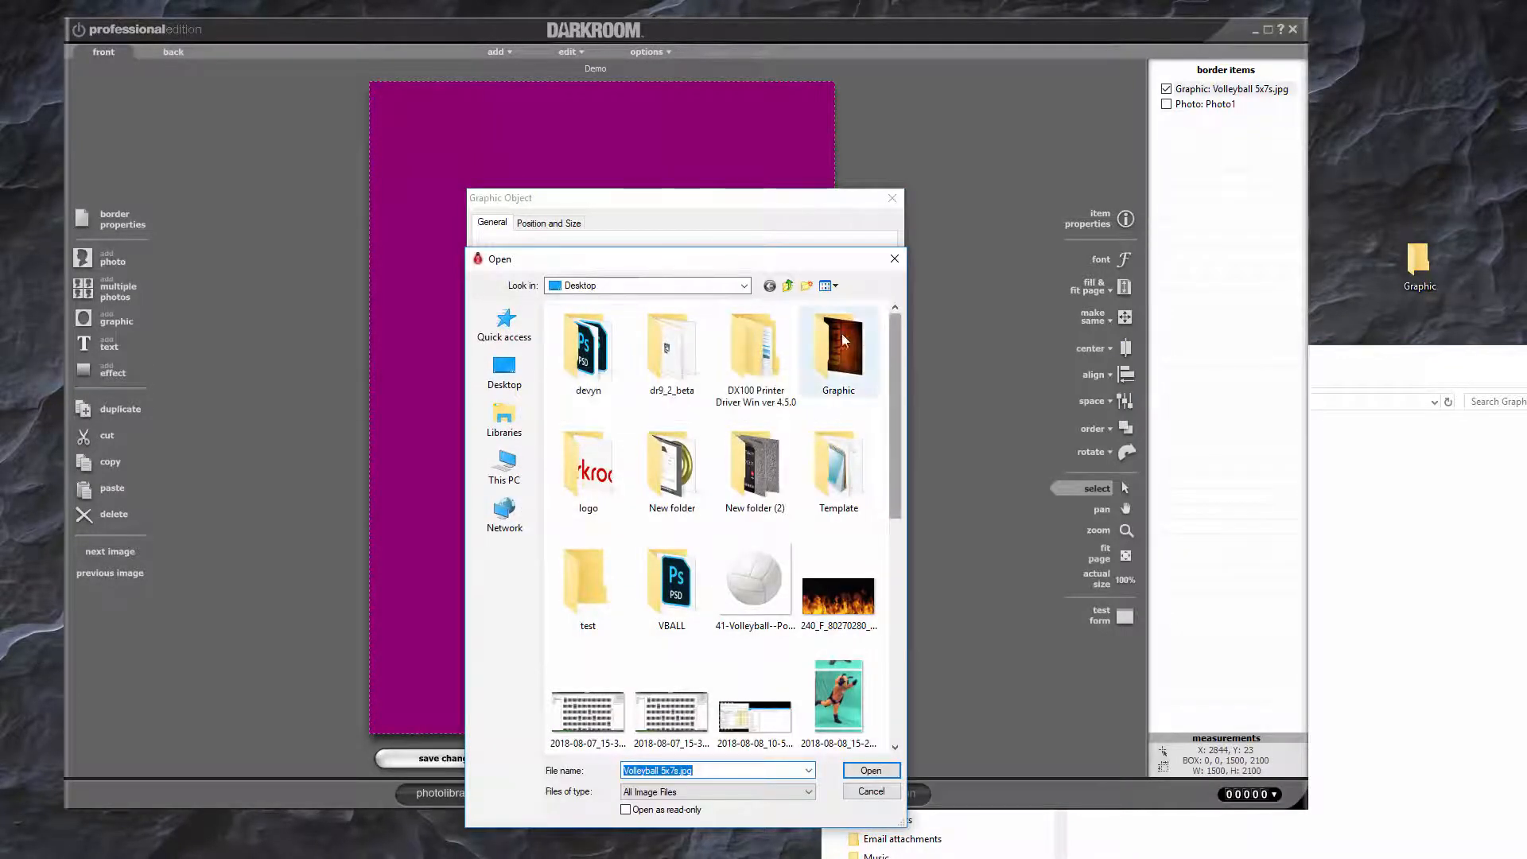
double_click(838, 345)
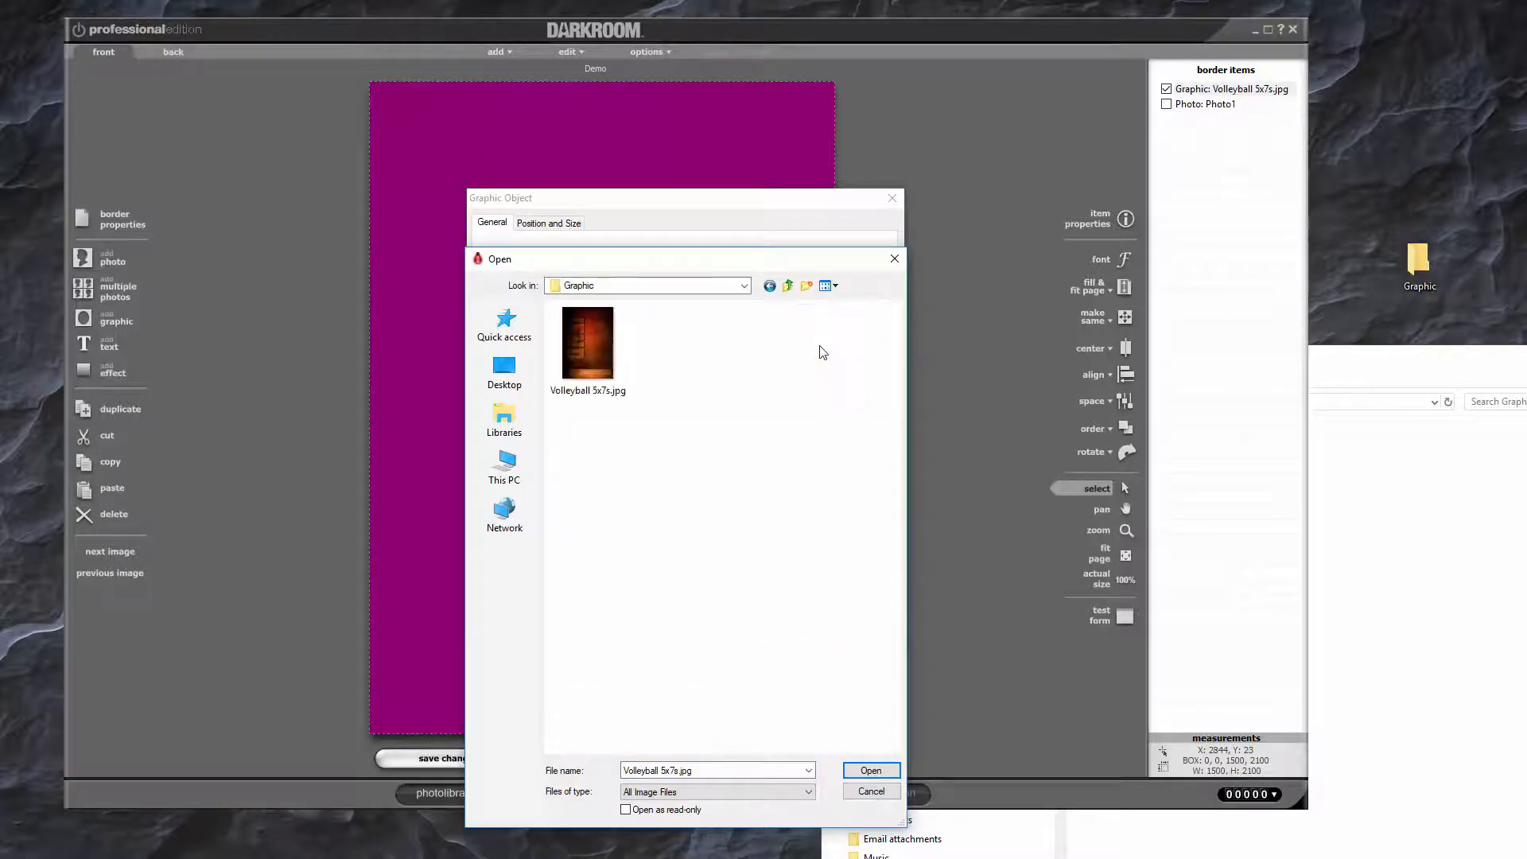
click(587, 344)
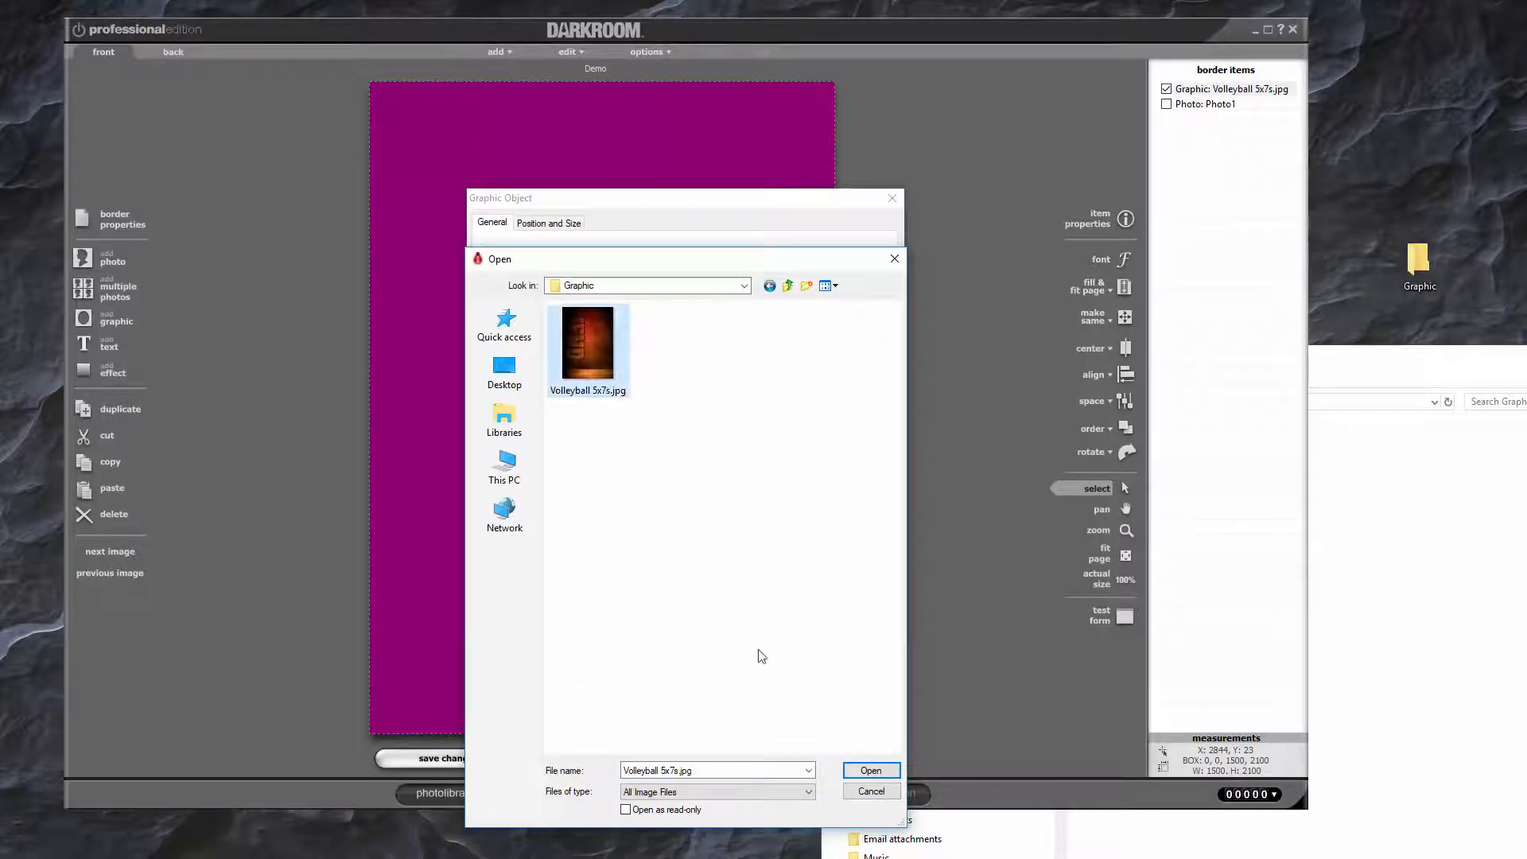
click(870, 770)
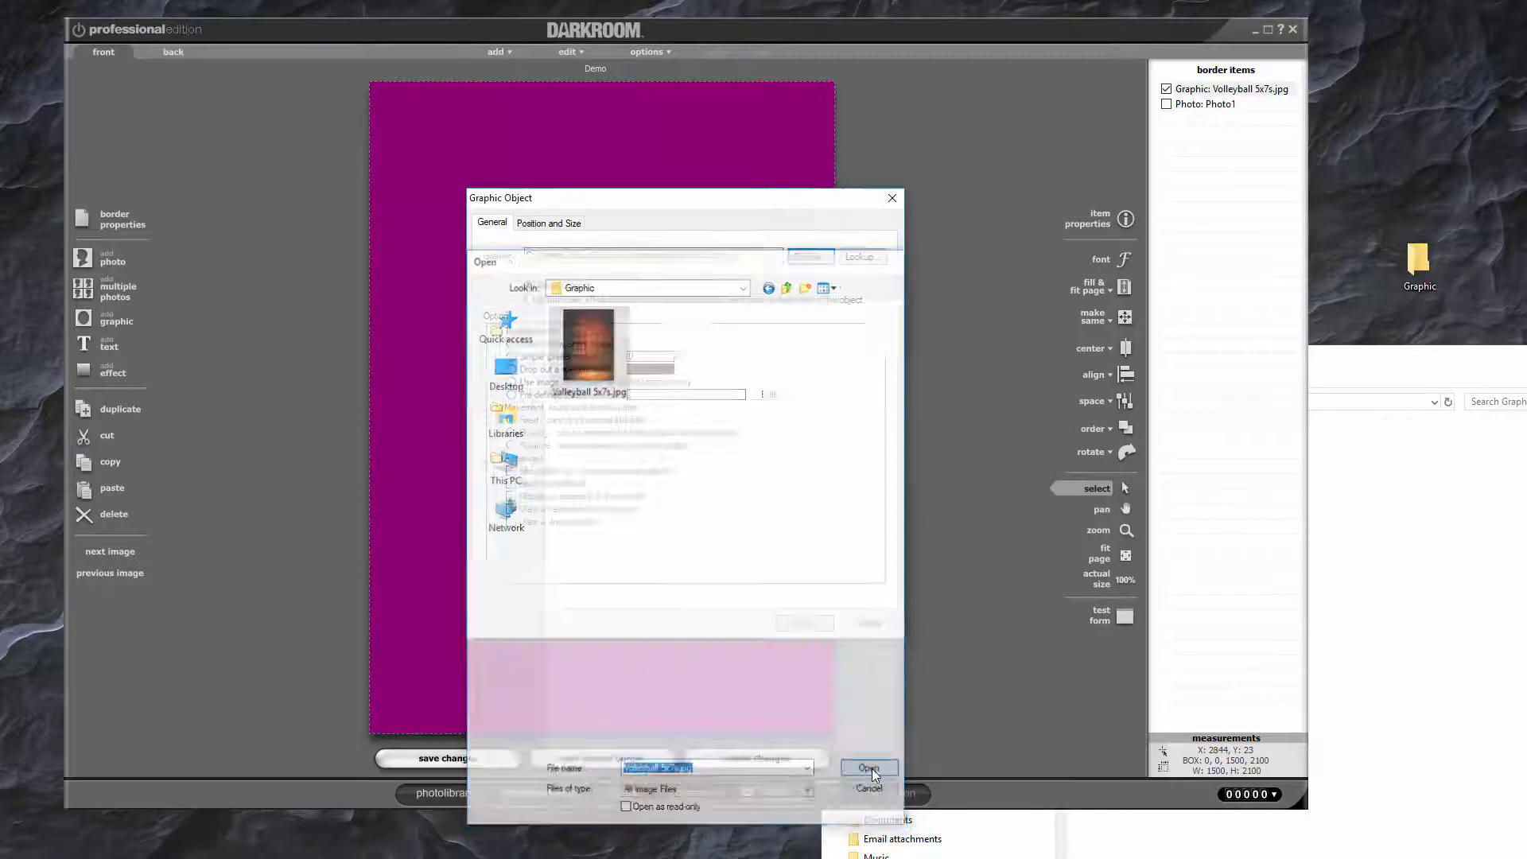
click(867, 768)
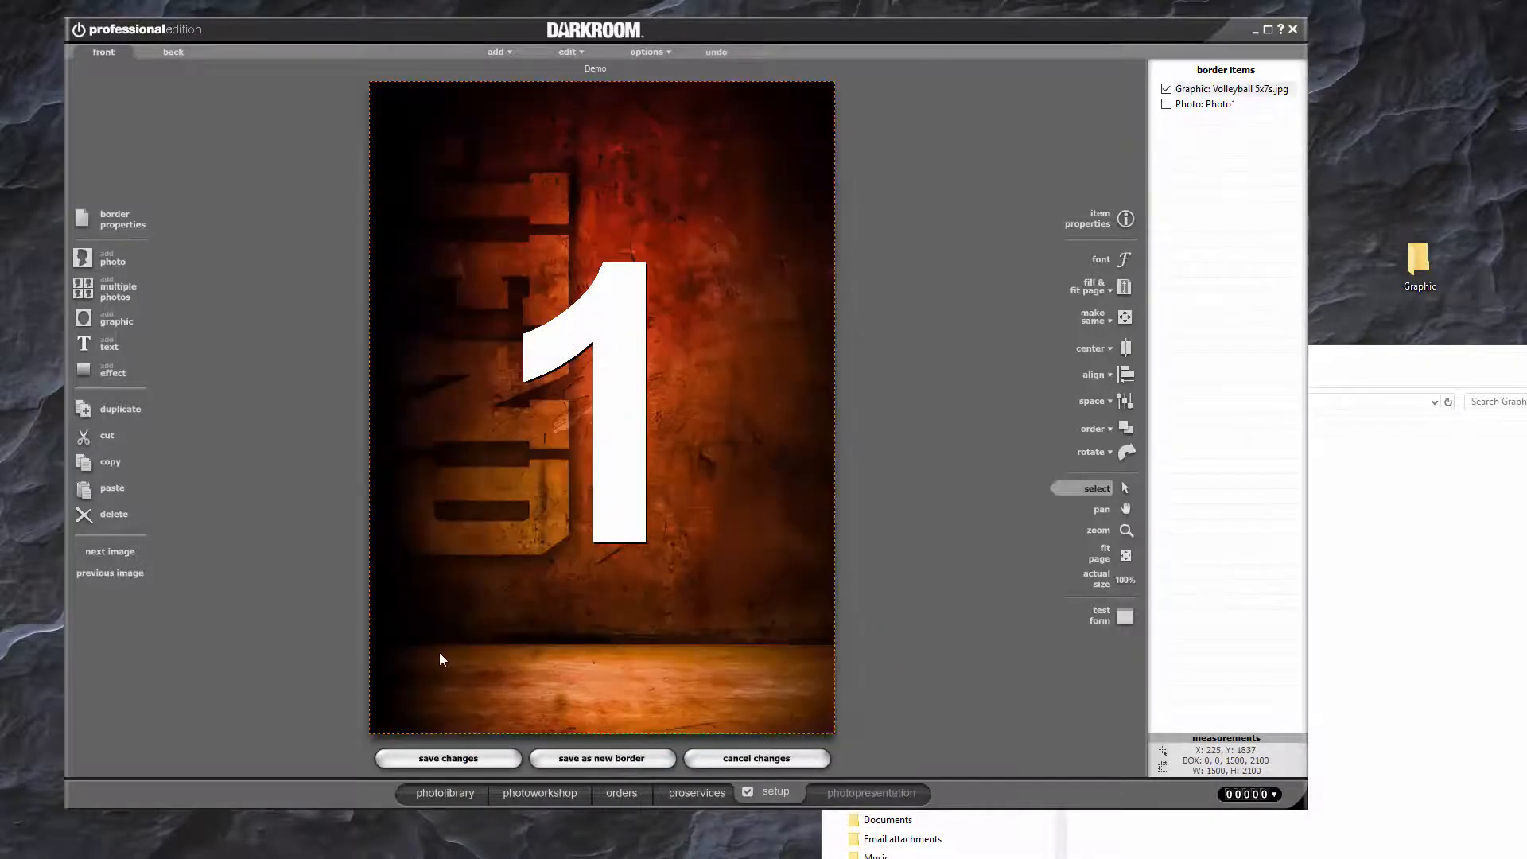